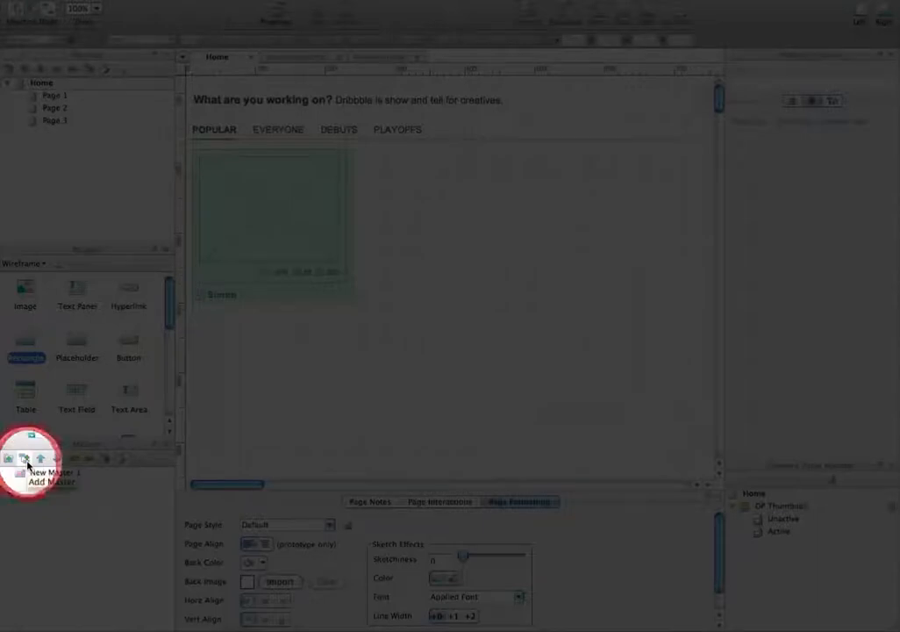
- Add a new master in the Masters pane and rename it Thumbnail
click(50, 470)
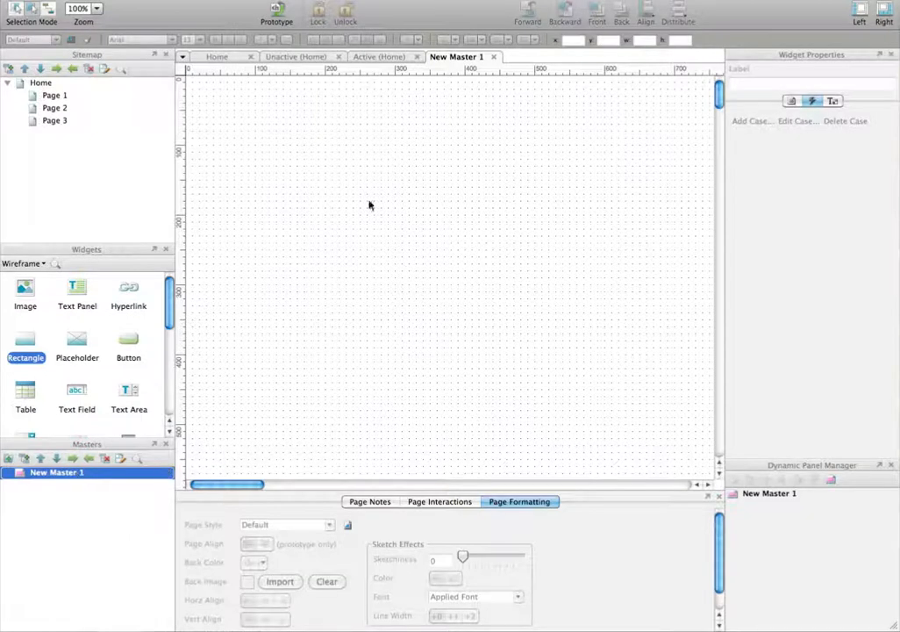
right_click(56, 472)
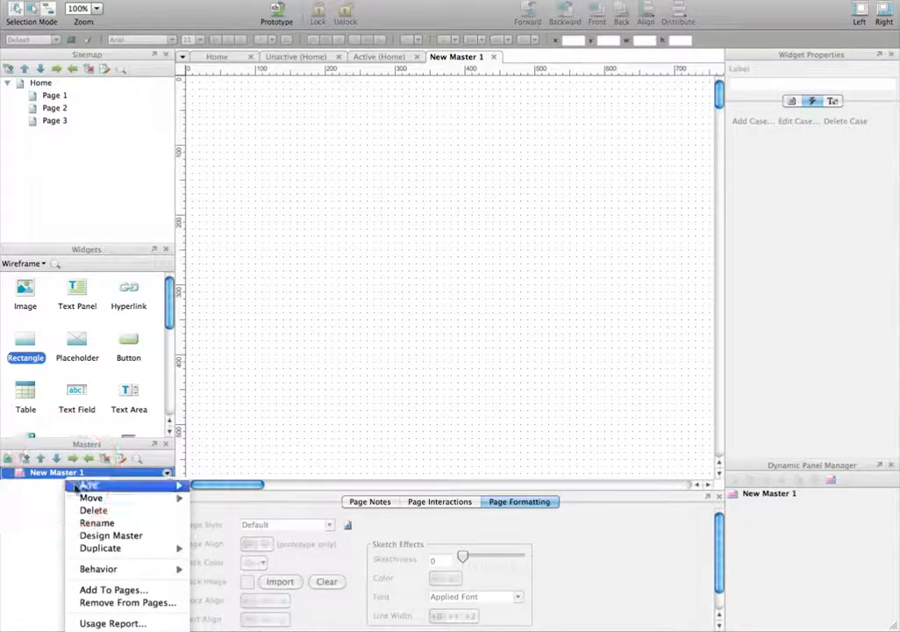
click(108, 518)
text(Thumbnail)
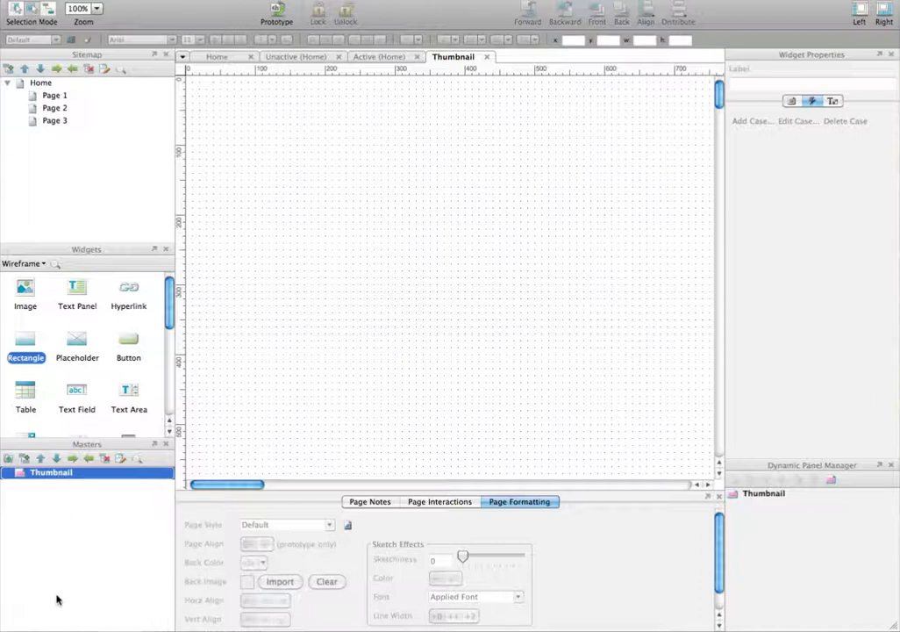
mouse_move(58, 501)
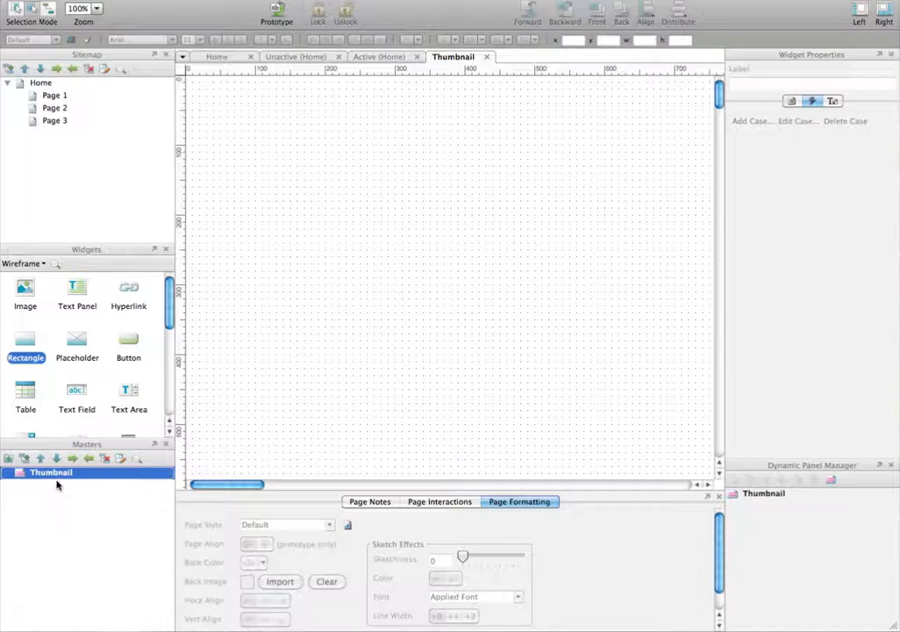
mouse_move(197, 75)
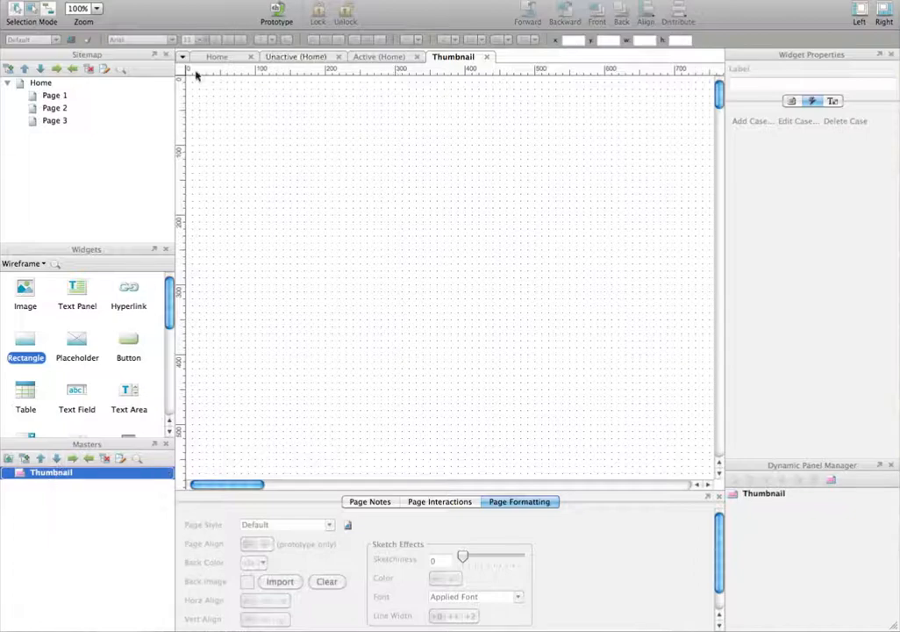
- Cut DP Thumbnail from Home, paste it into the Thumbnail master at x10 y10
click(218, 56)
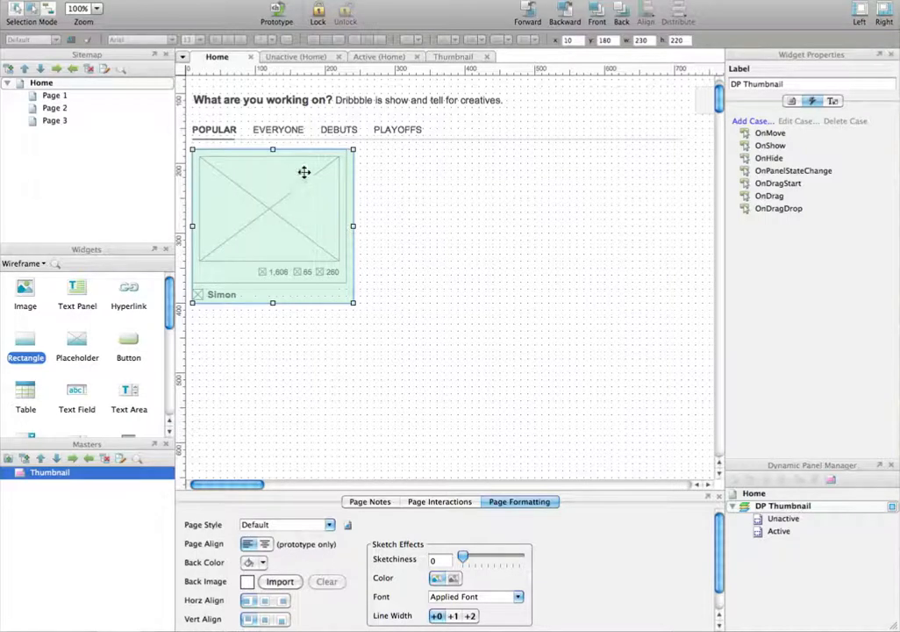
right_click(306, 172)
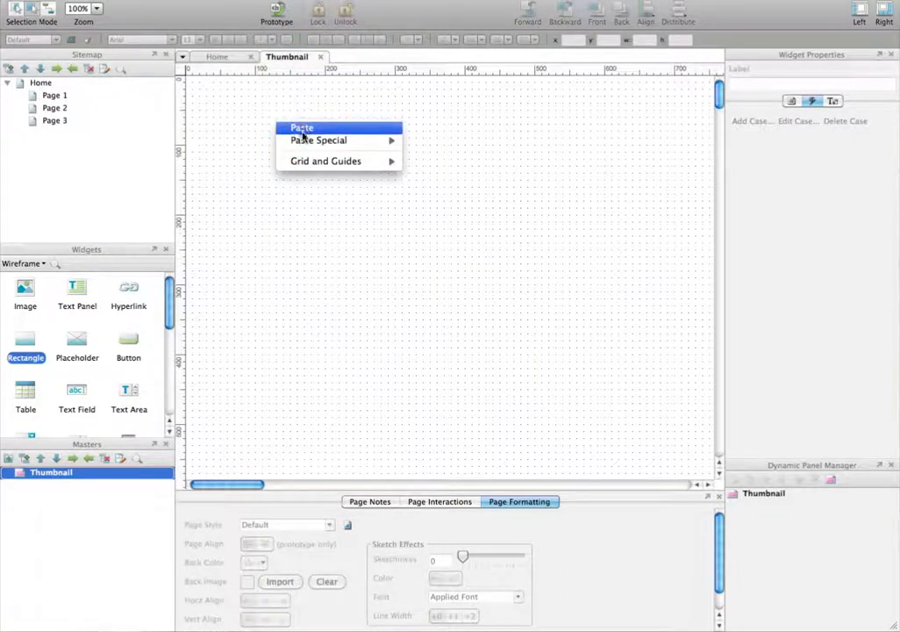
click(302, 126)
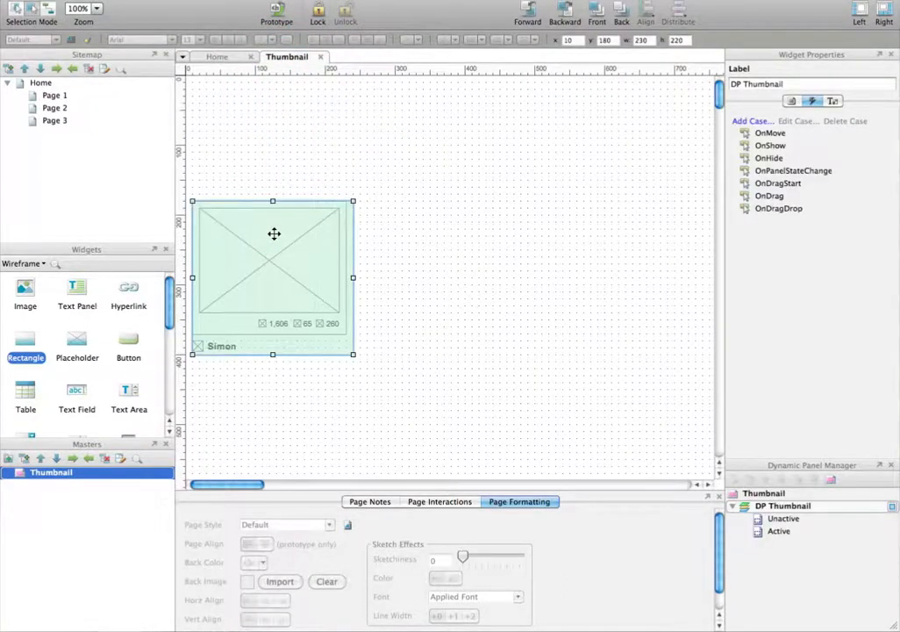
drag(274, 234, 278, 113)
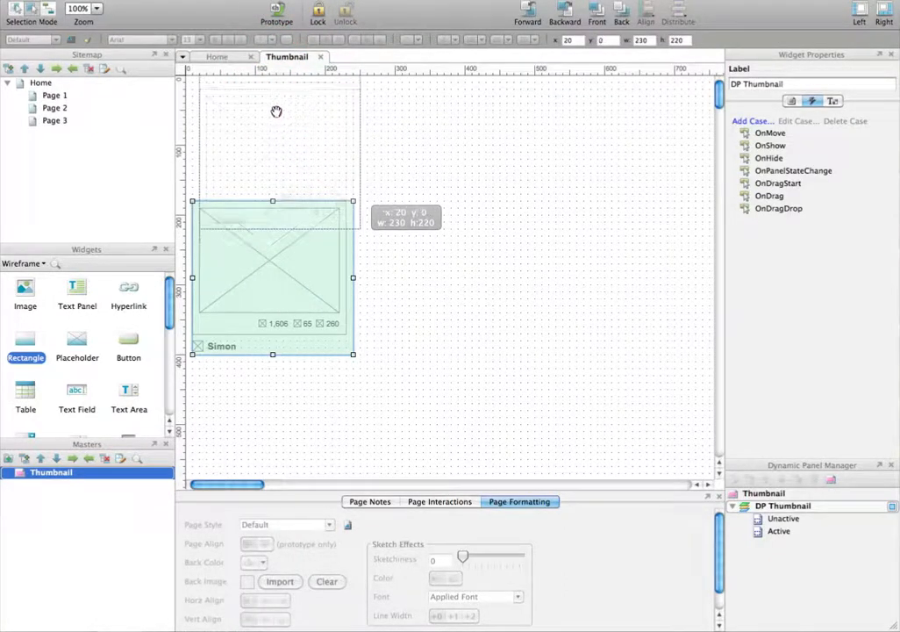
drag(277, 277, 272, 144)
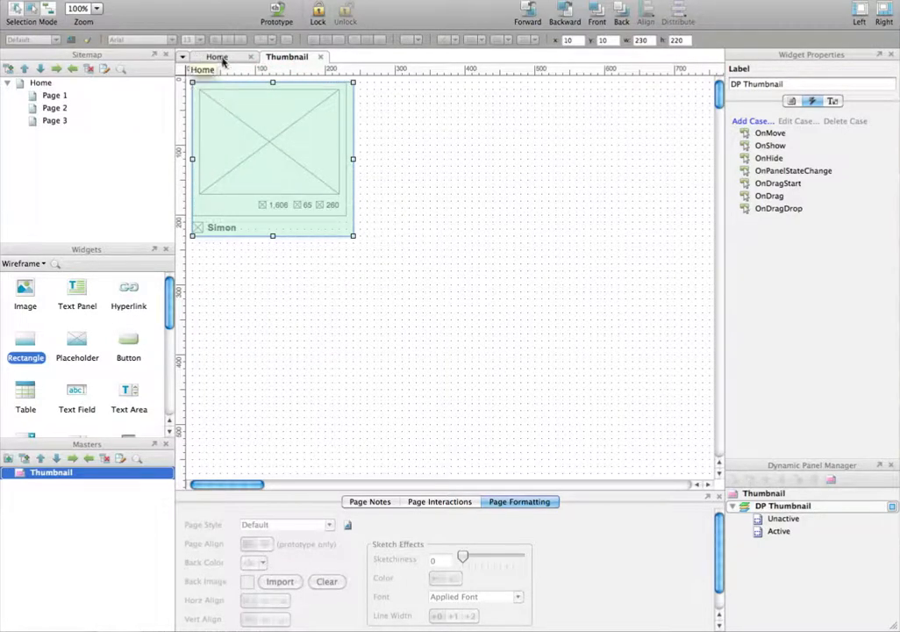
- Drop a Thumbnail master instance on Home below the filter tabs and preview it in the browser
click(218, 56)
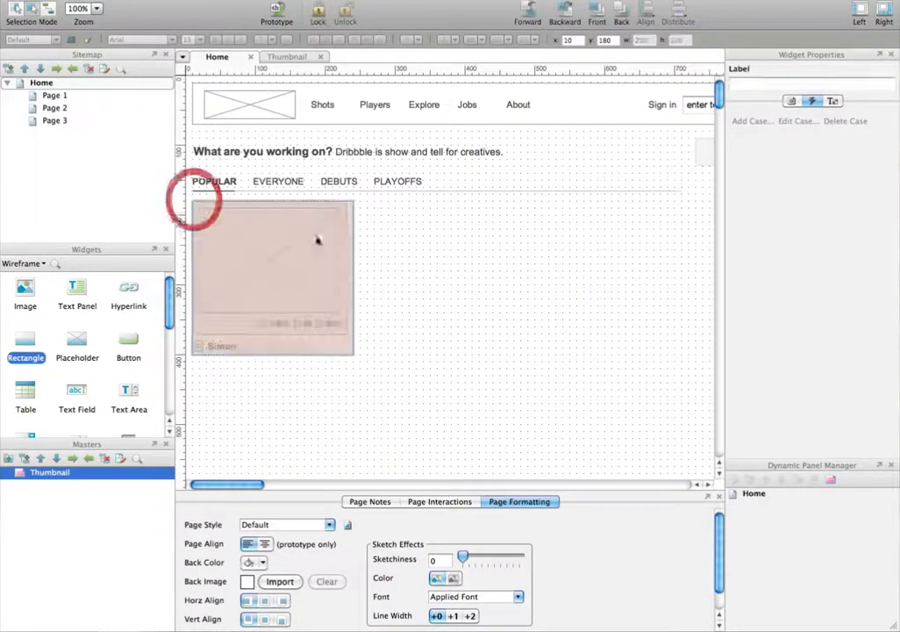
click(272, 258)
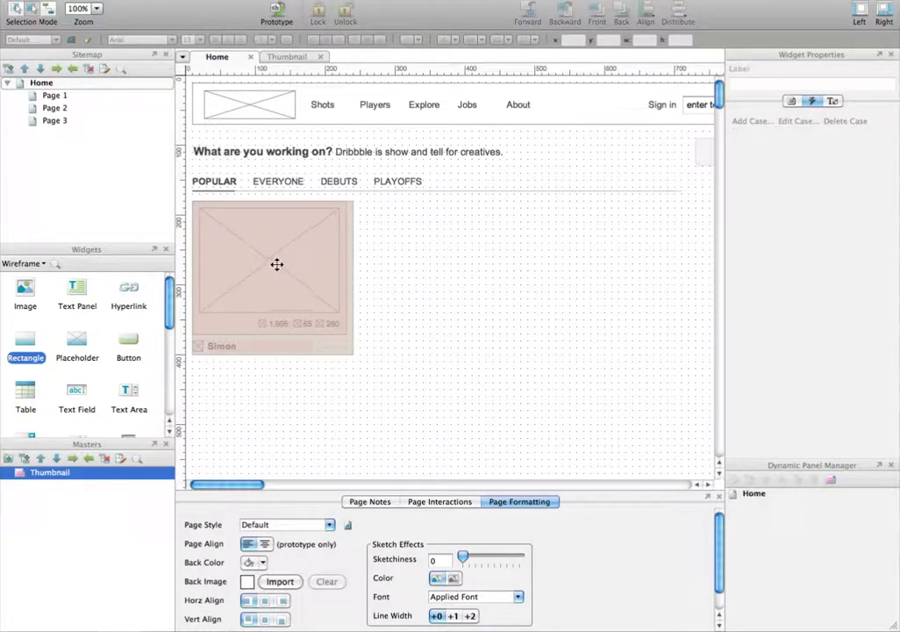
click(278, 12)
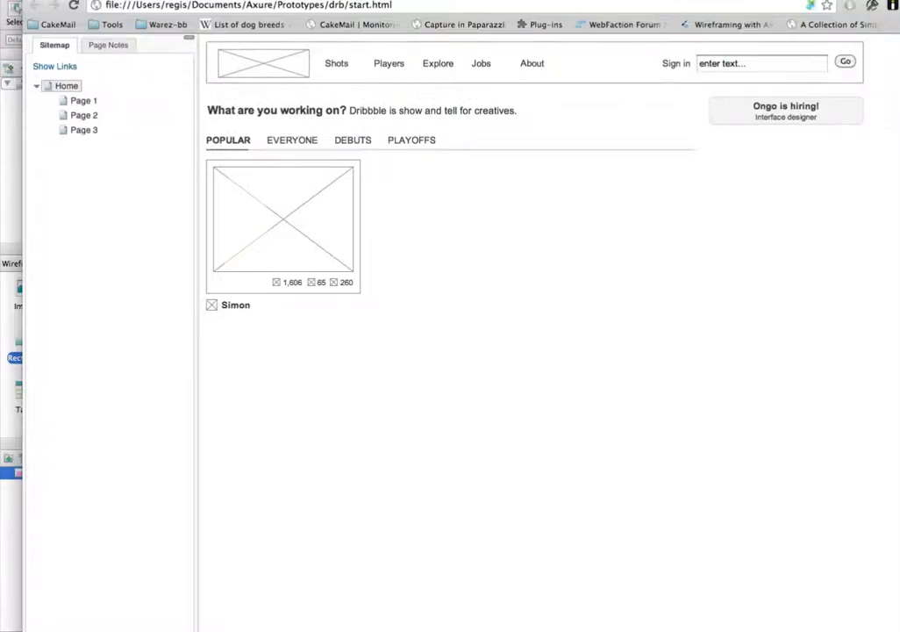
mouse_move(296, 229)
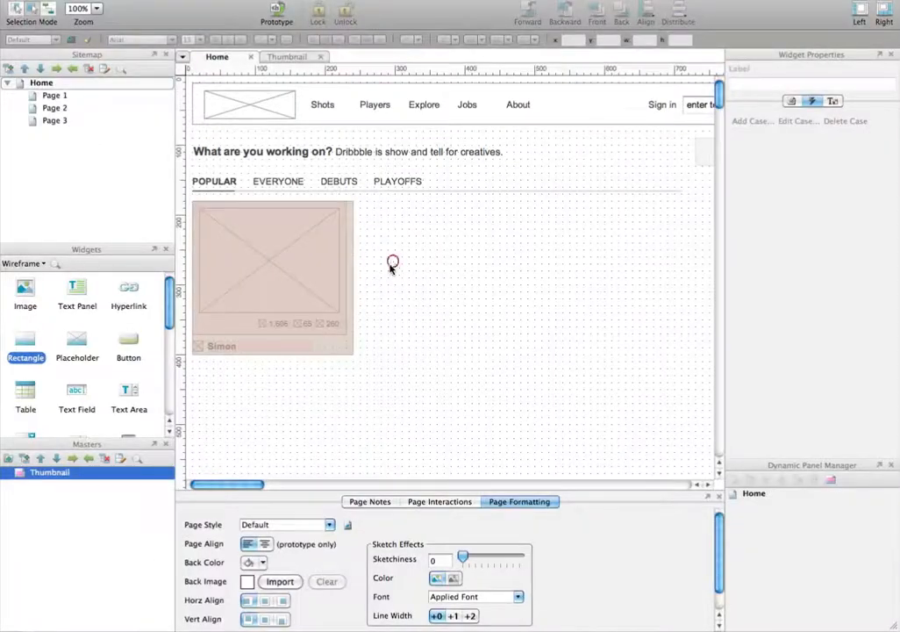
- Duplicate the thumbnail into a 3x3 grid and add an Older >> button beneath it
click(272, 263)
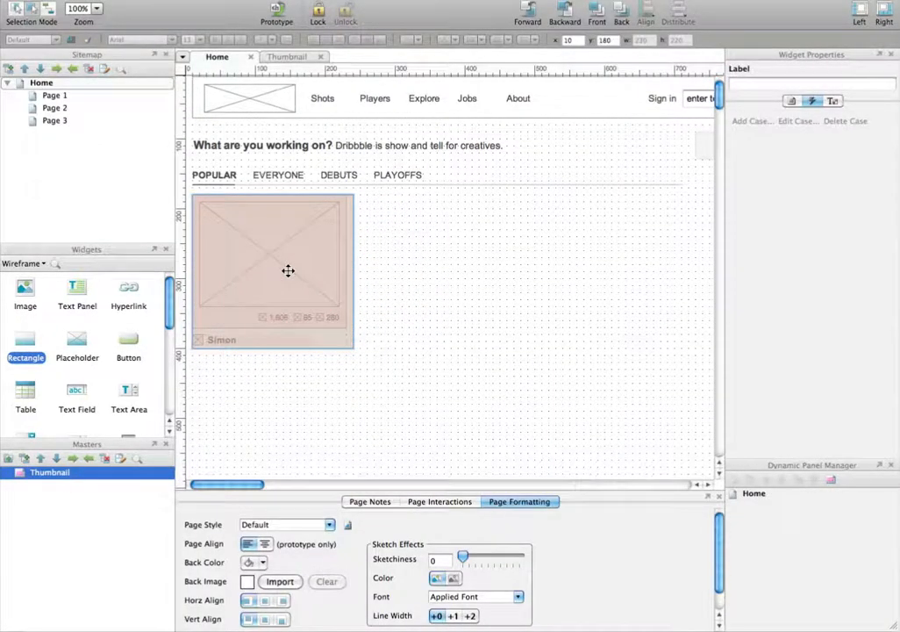
drag(288, 270, 277, 274)
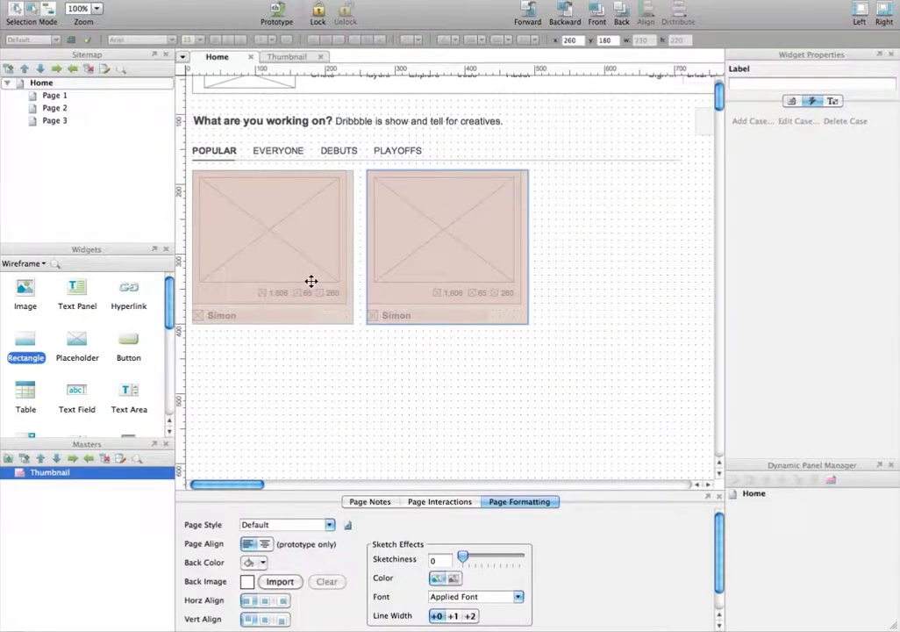
scroll(up, 3)
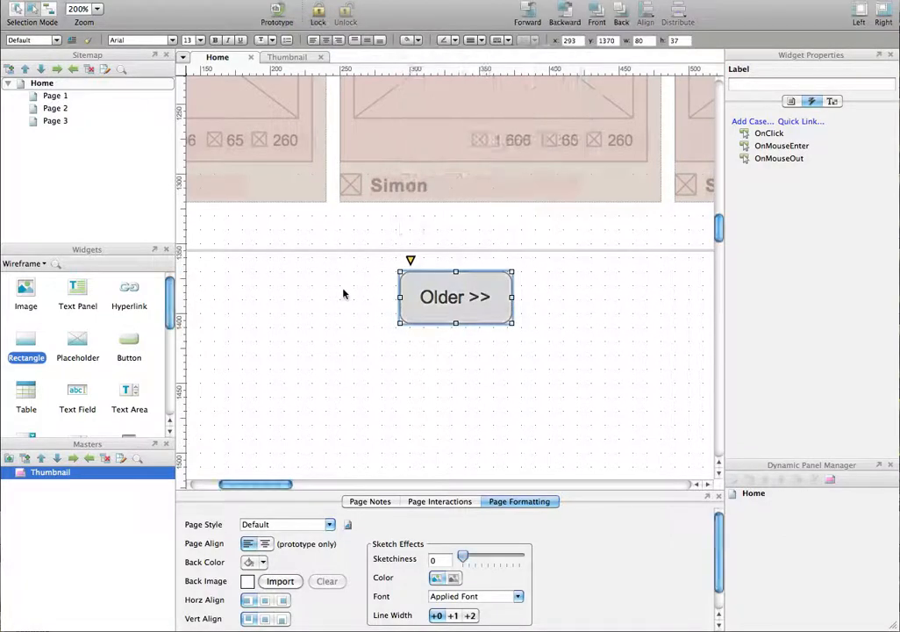
click(94, 10)
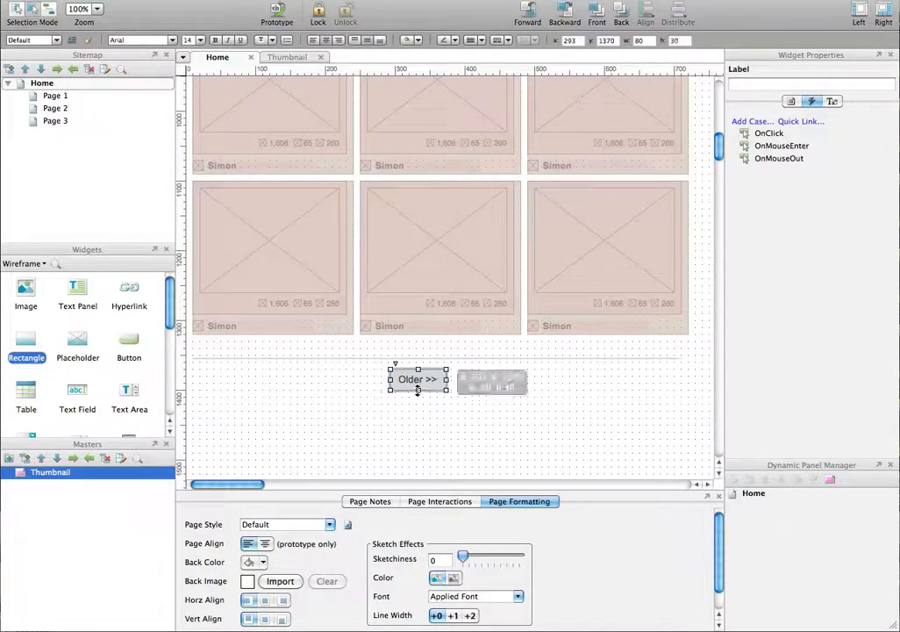
- Generate the prototype to the default browser and test a thumbnail's Ace of spades hover state
click(277, 11)
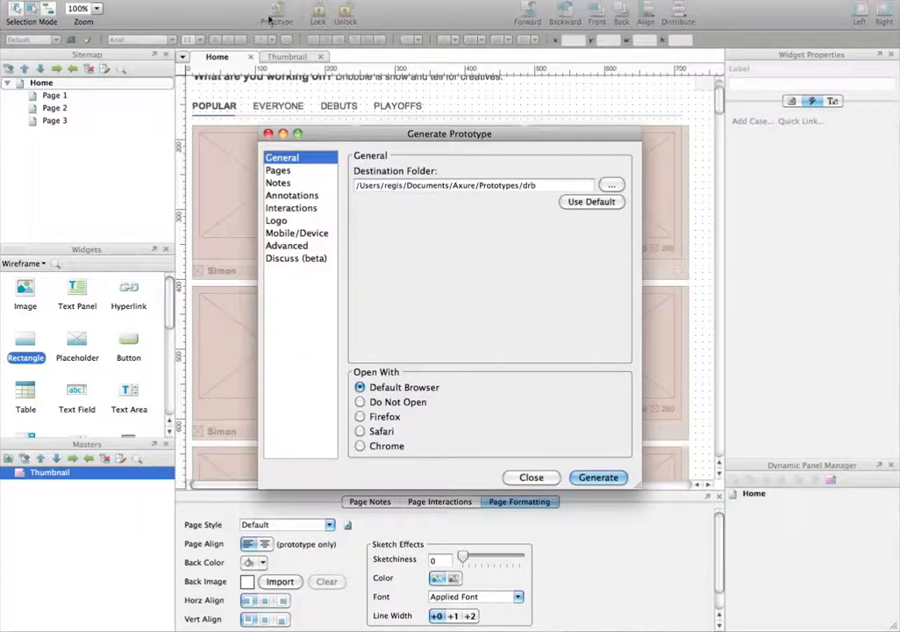
click(597, 477)
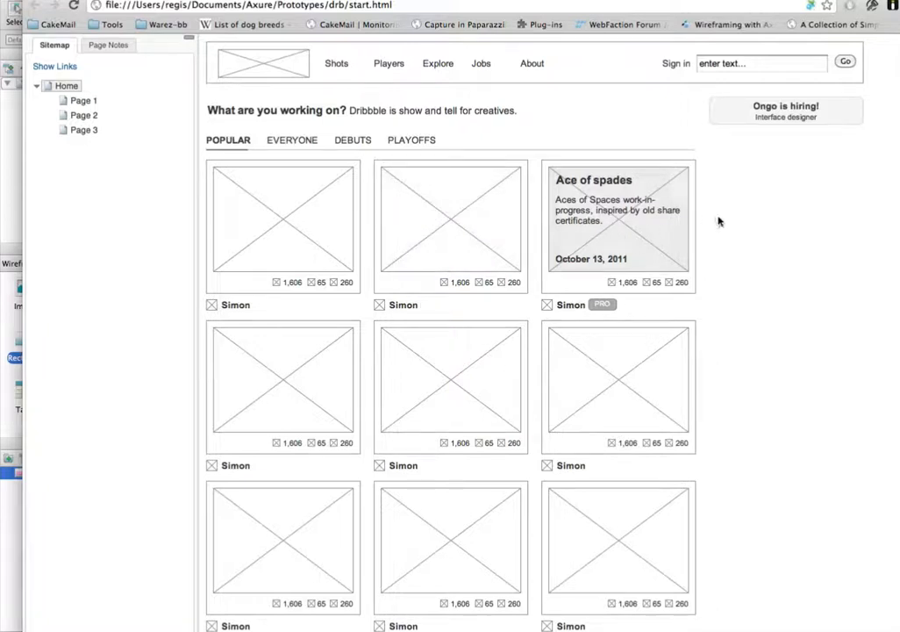
mouse_move(735, 231)
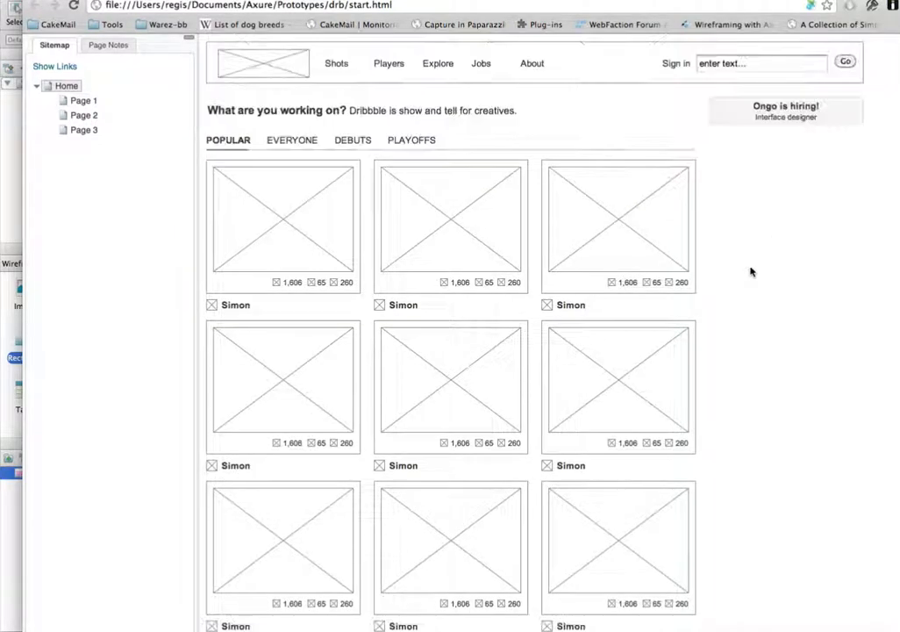
mouse_move(565, 337)
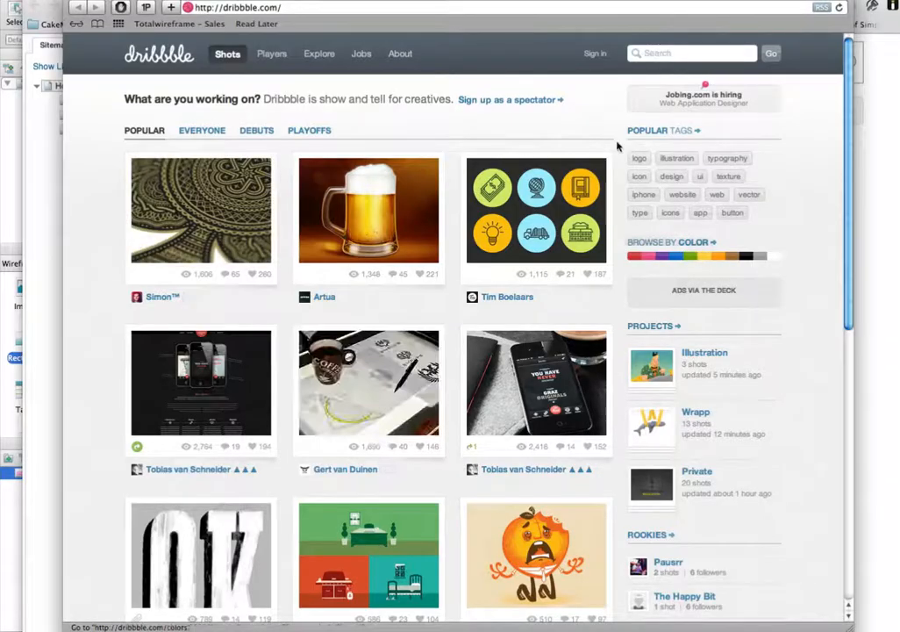
scroll(down, 3)
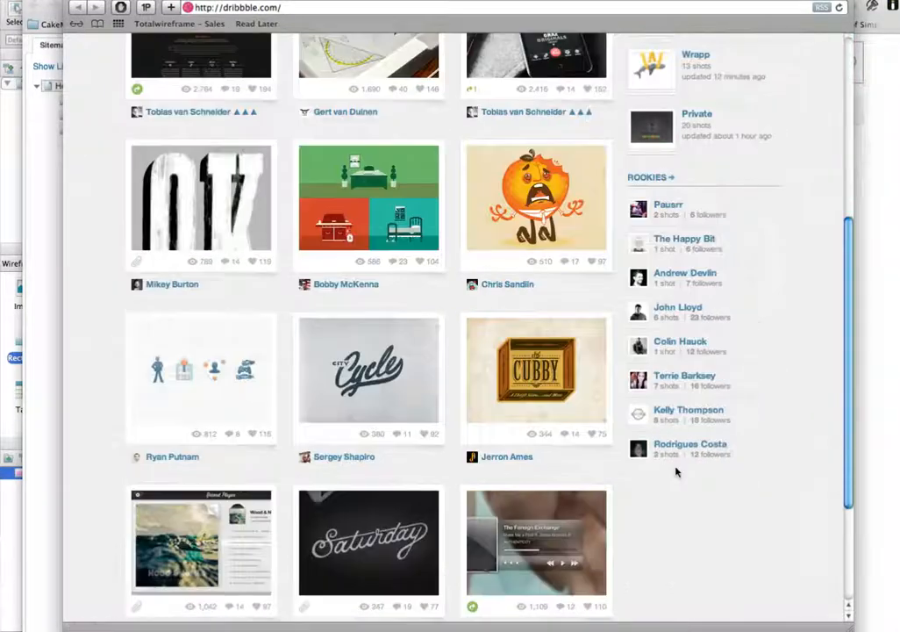
scroll(up, 3)
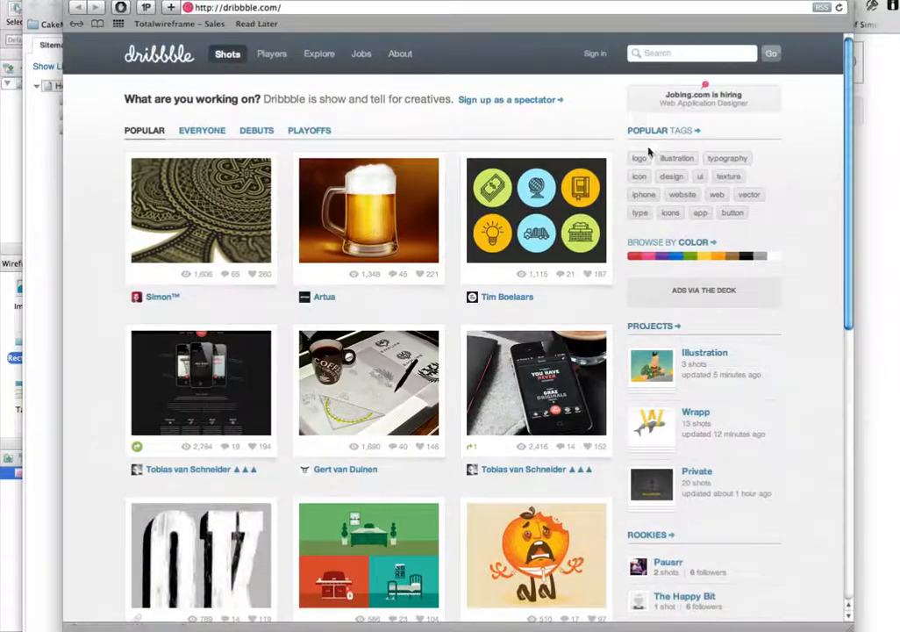
scroll(down, 3)
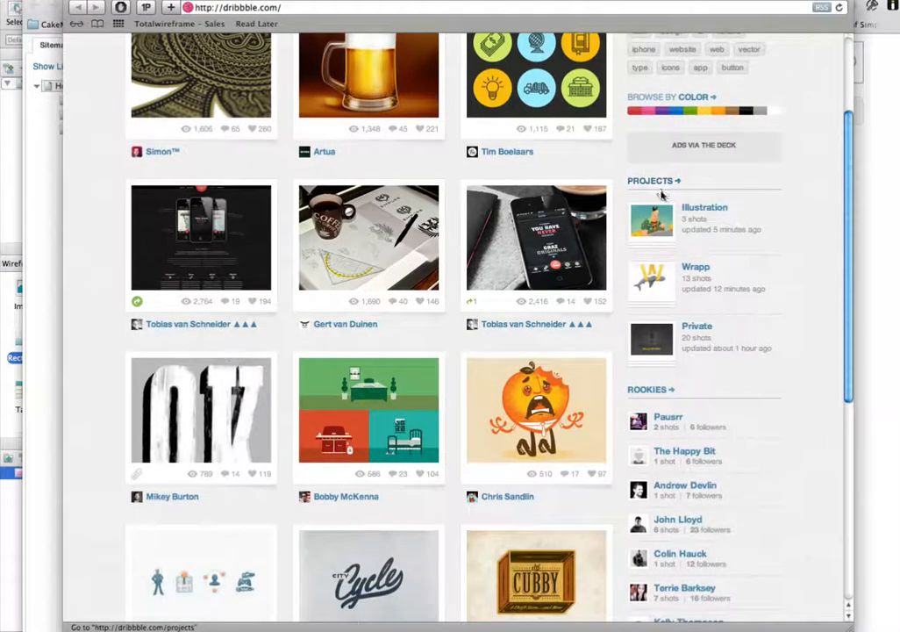
mouse_move(664, 284)
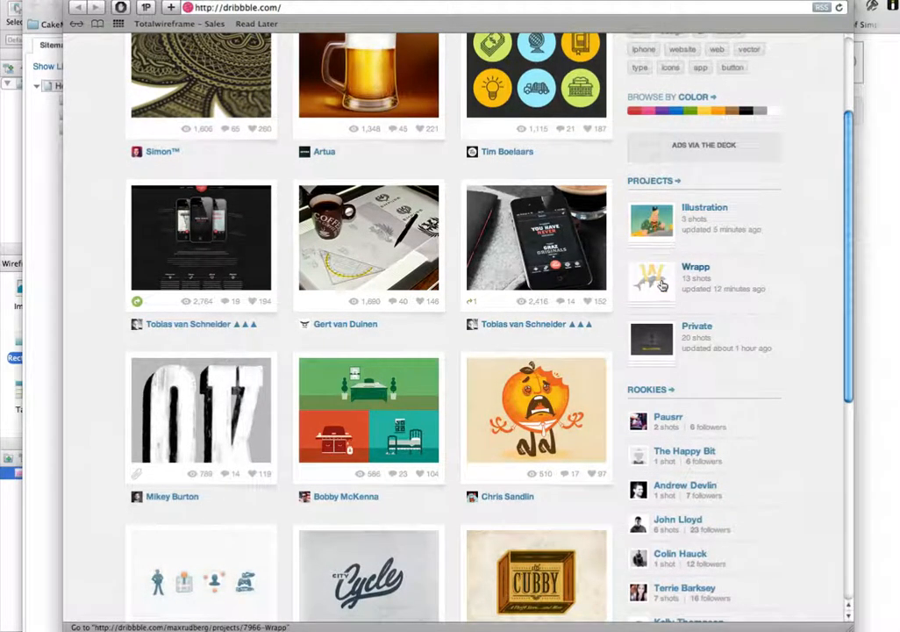
scroll(down, 3)
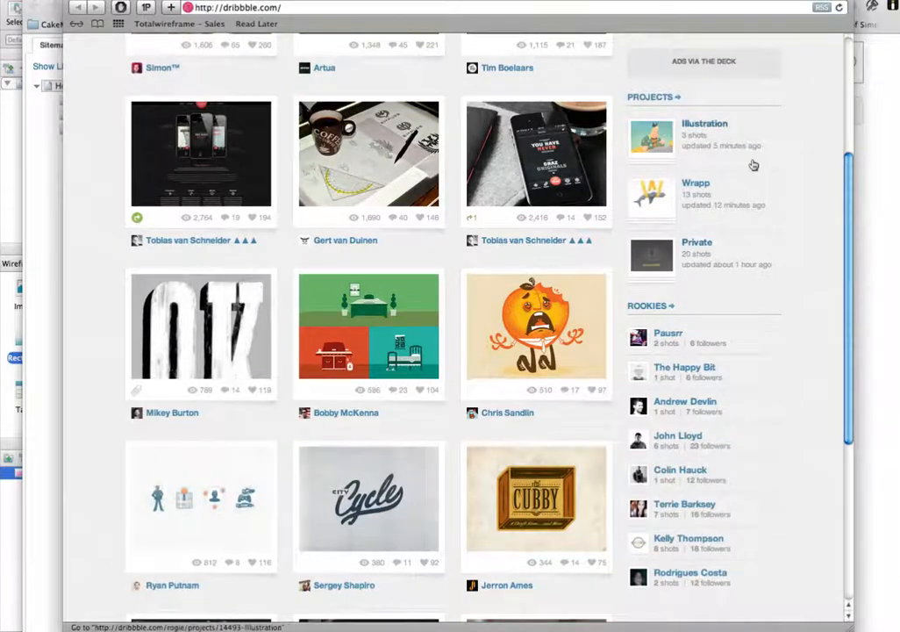
scroll(down, 3)
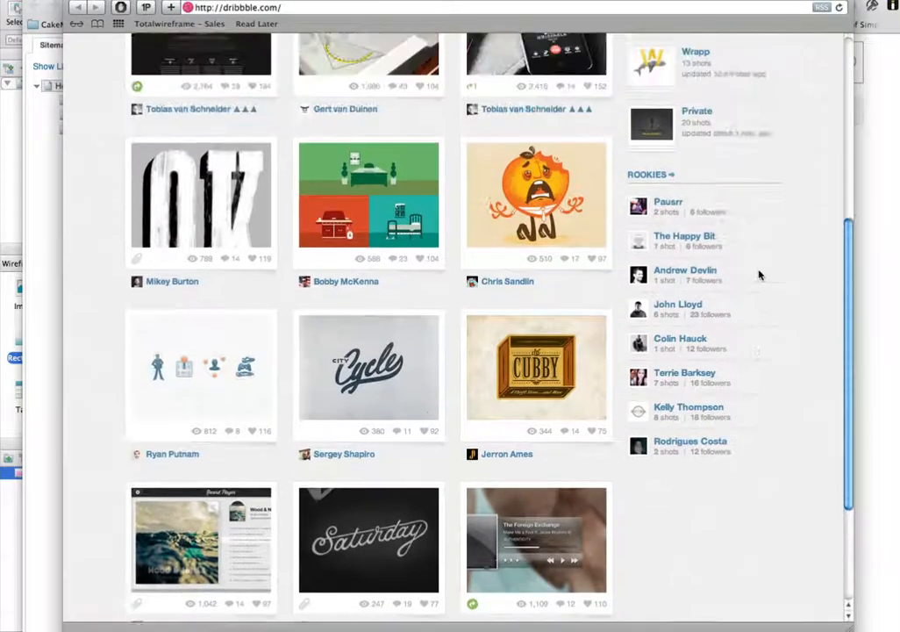
scroll(up, 3)
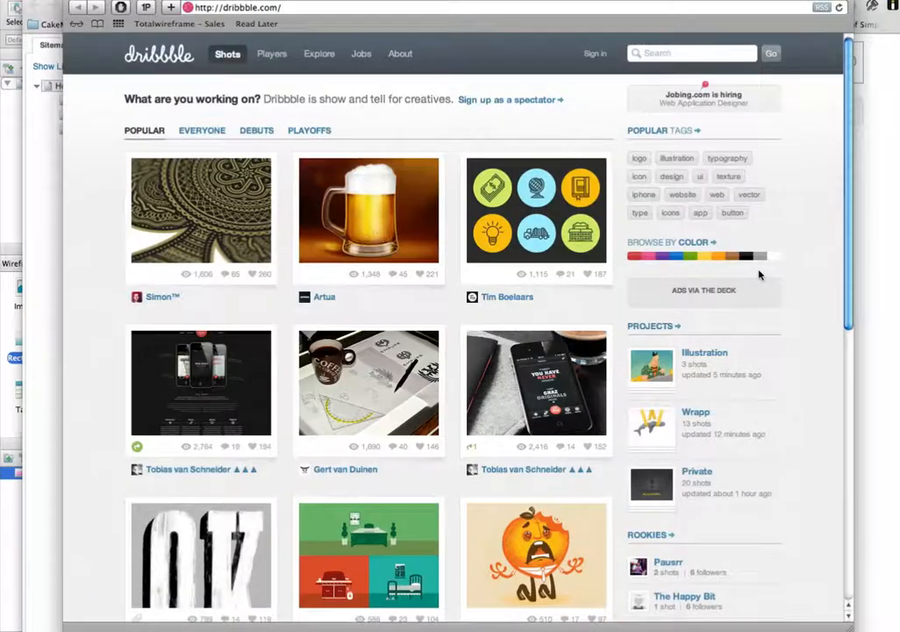
mouse_move(594, 294)
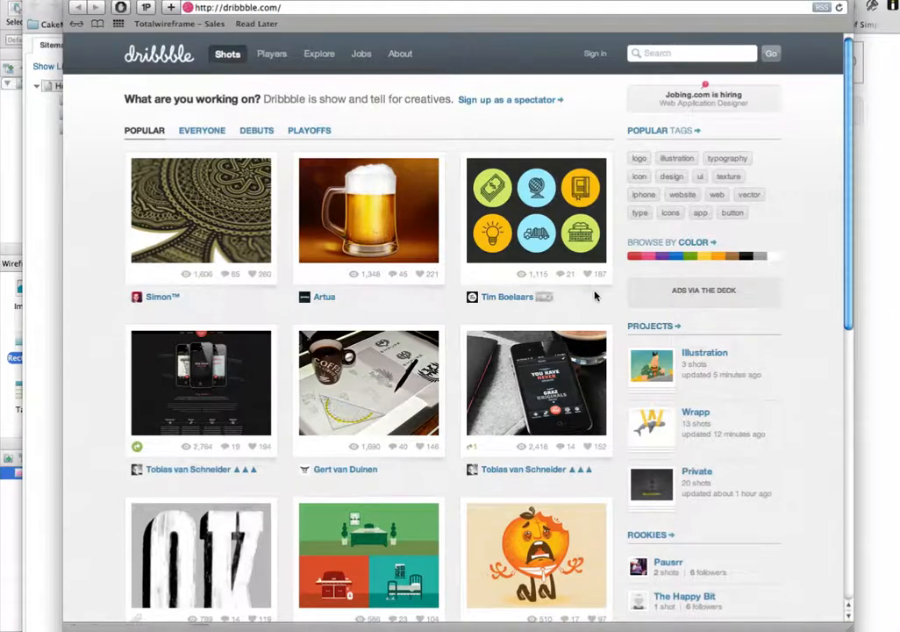
mouse_move(488, 299)
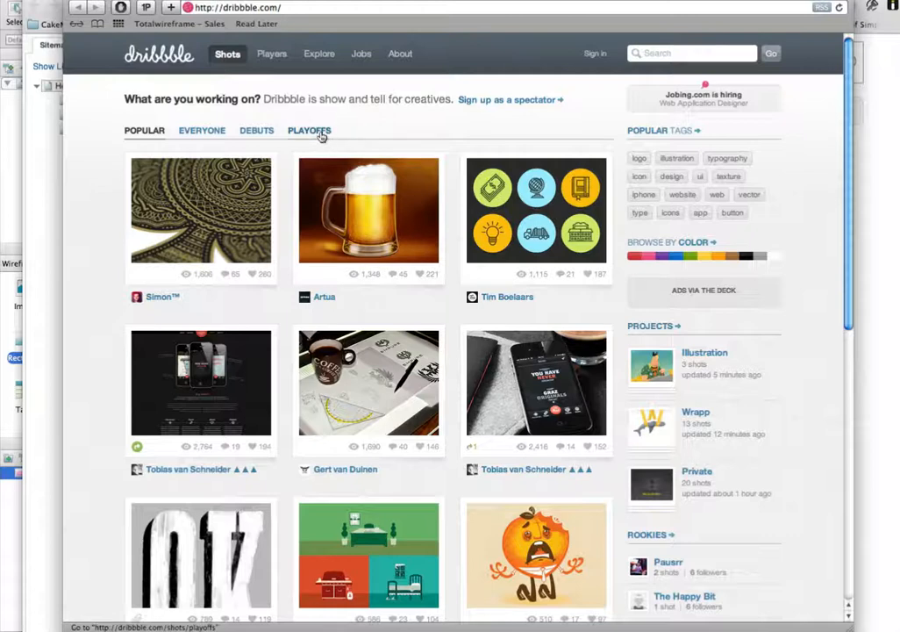
mouse_move(267, 142)
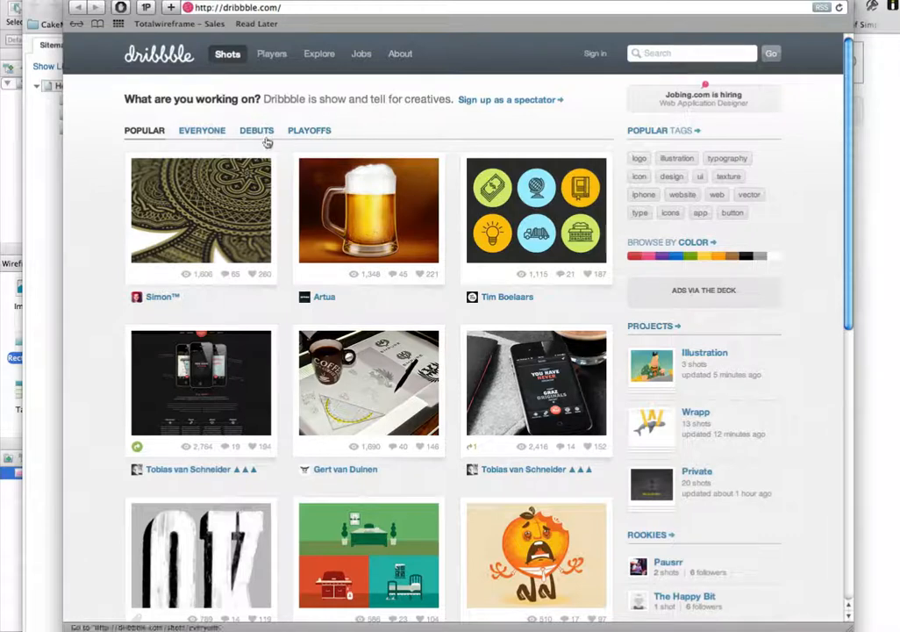
mouse_move(166, 306)
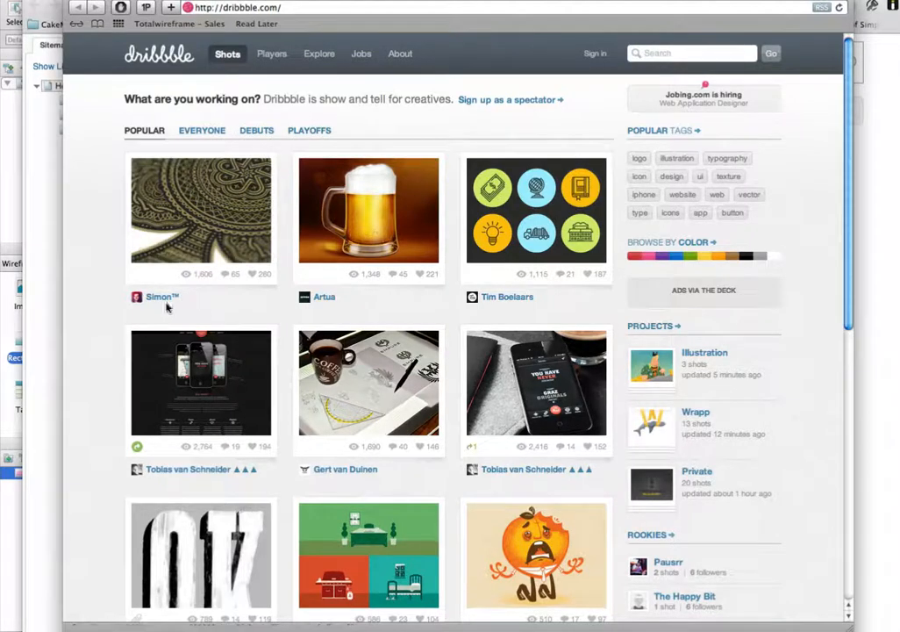
scroll(down, 3)
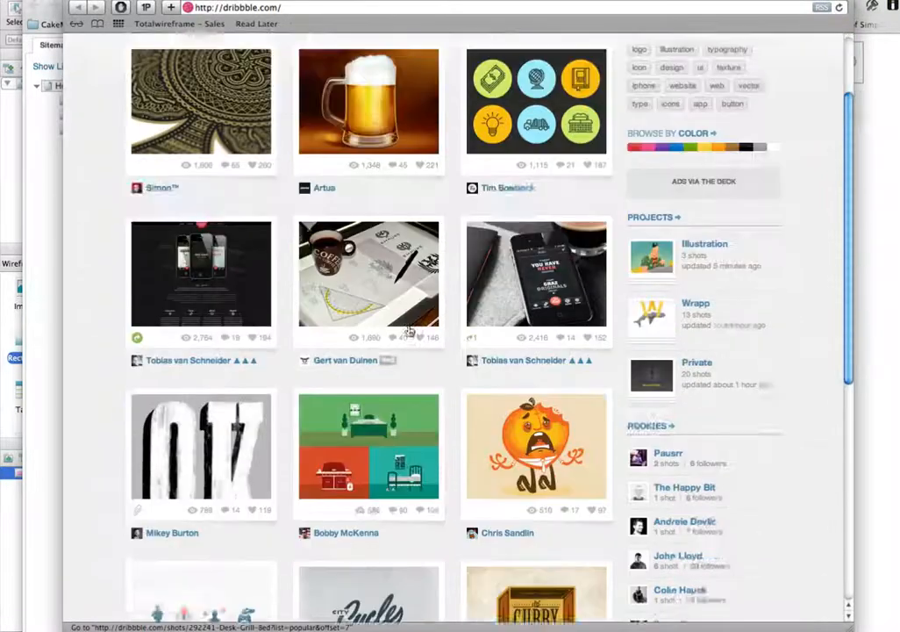
scroll(down, 3)
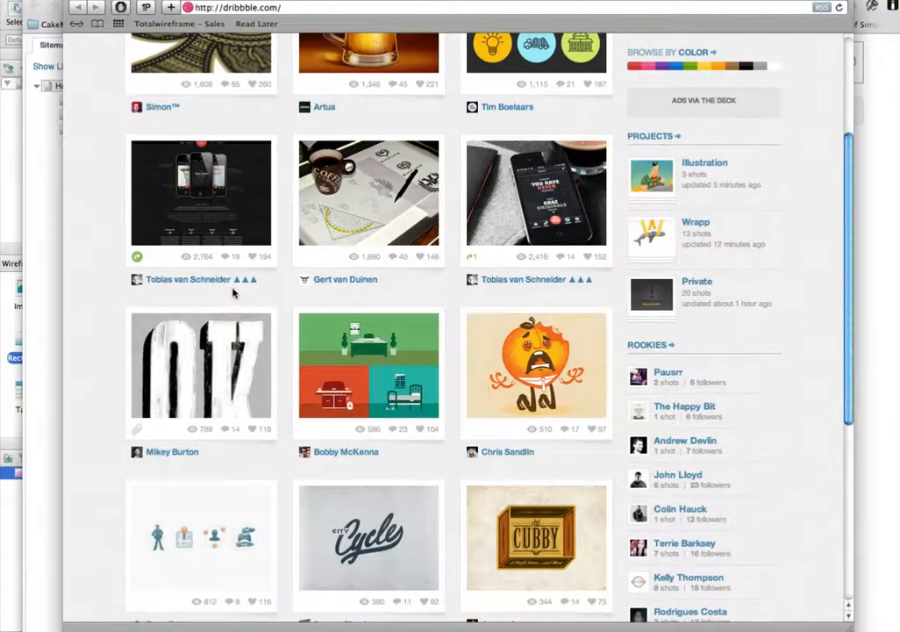
mouse_move(281, 284)
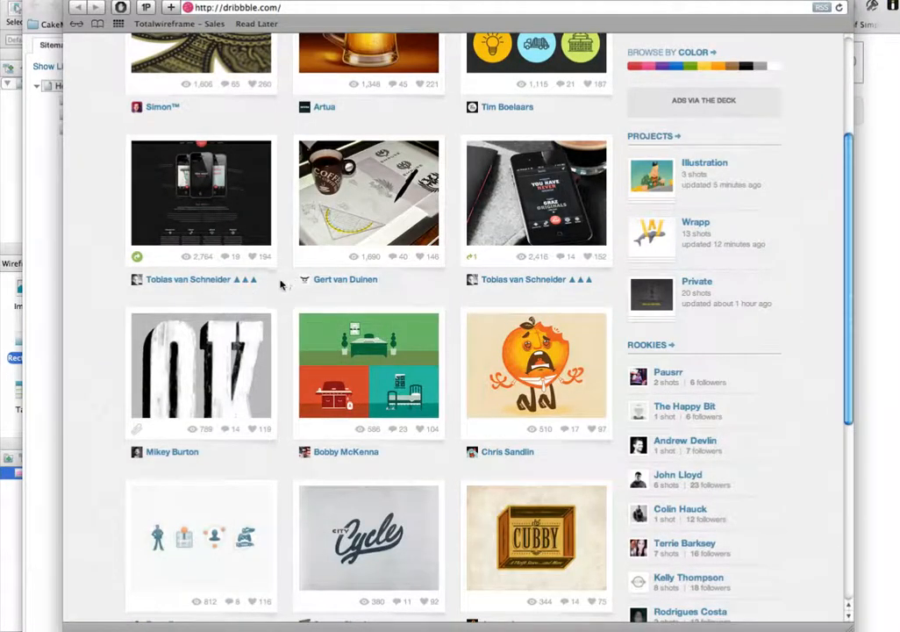
scroll(up, 3)
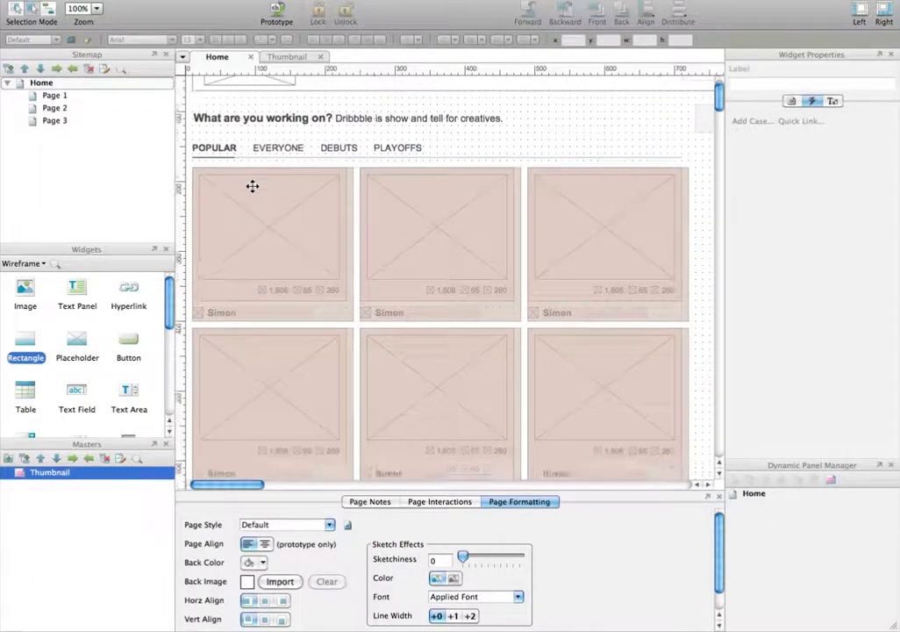
- Open the Thumbnail master's dynamic panel and enter its Unactive state
click(288, 56)
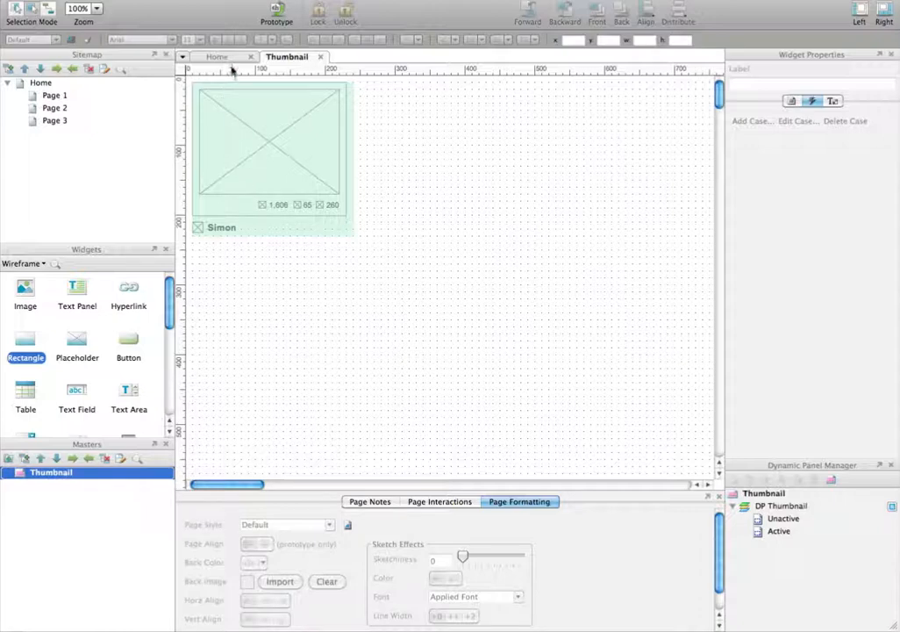
click(218, 56)
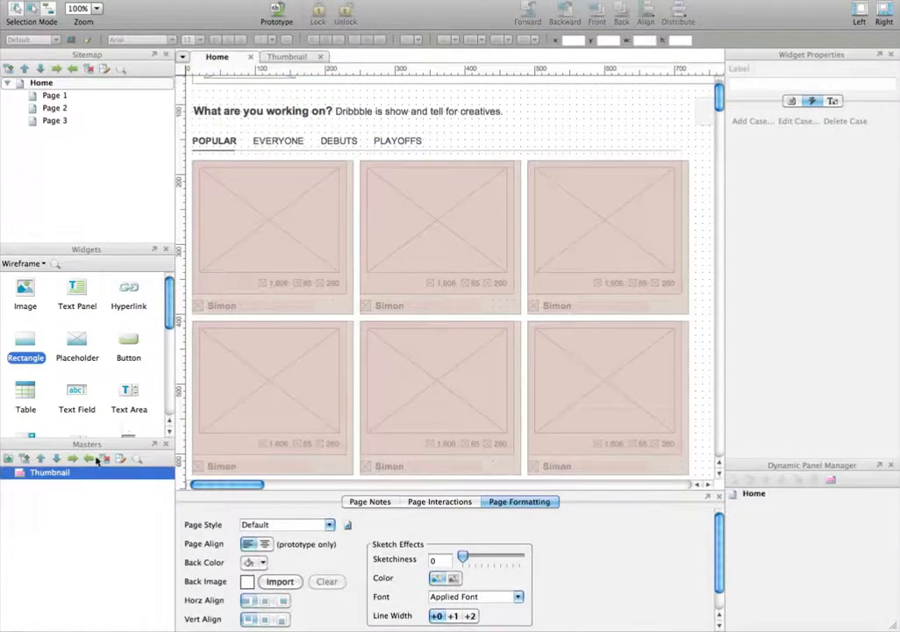
click(286, 57)
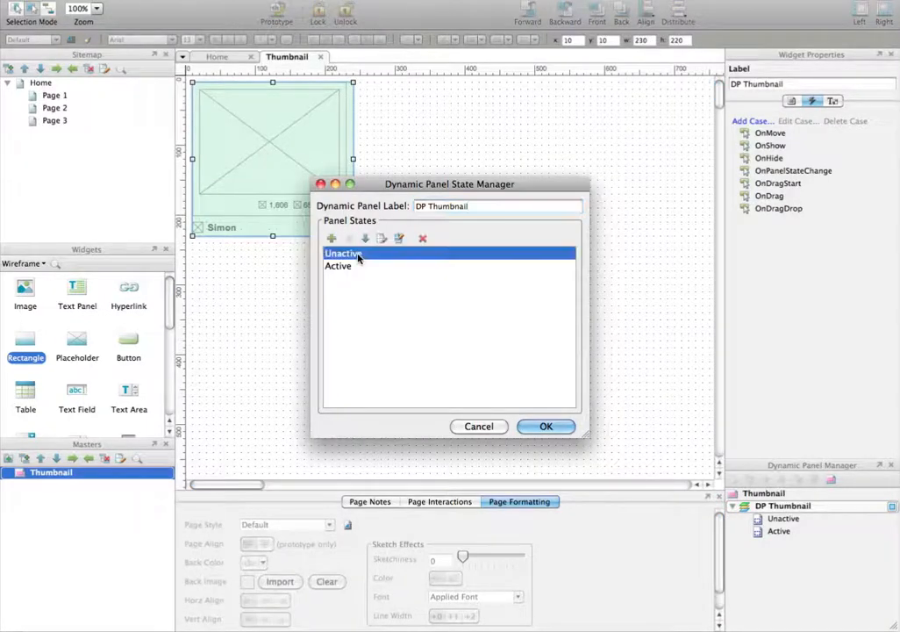
click(545, 426)
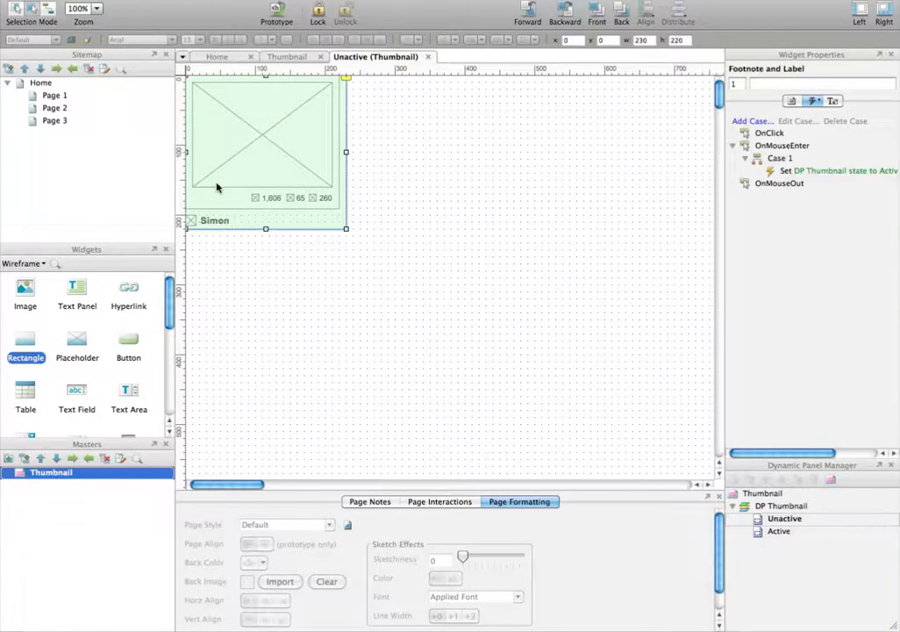
- Replace the plain Simon author label in the Unactive state with a Hyperlink widget
drag(263, 155, 330, 155)
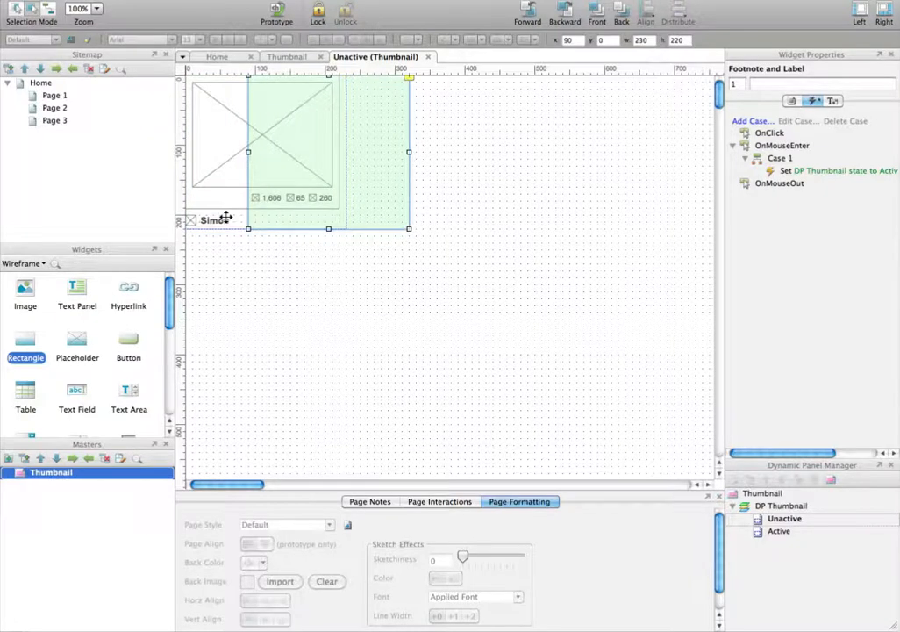
click(214, 221)
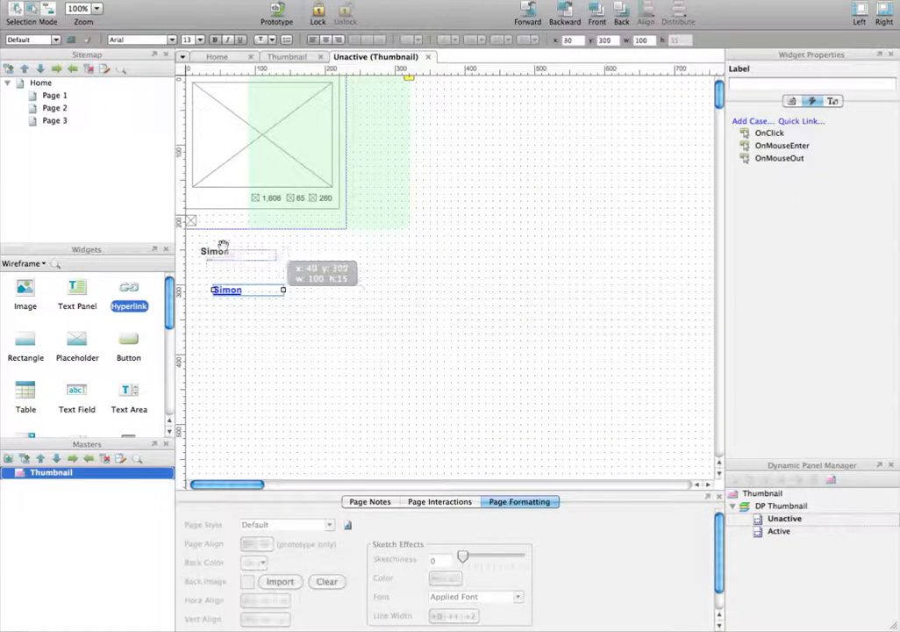
drag(227, 290, 214, 219)
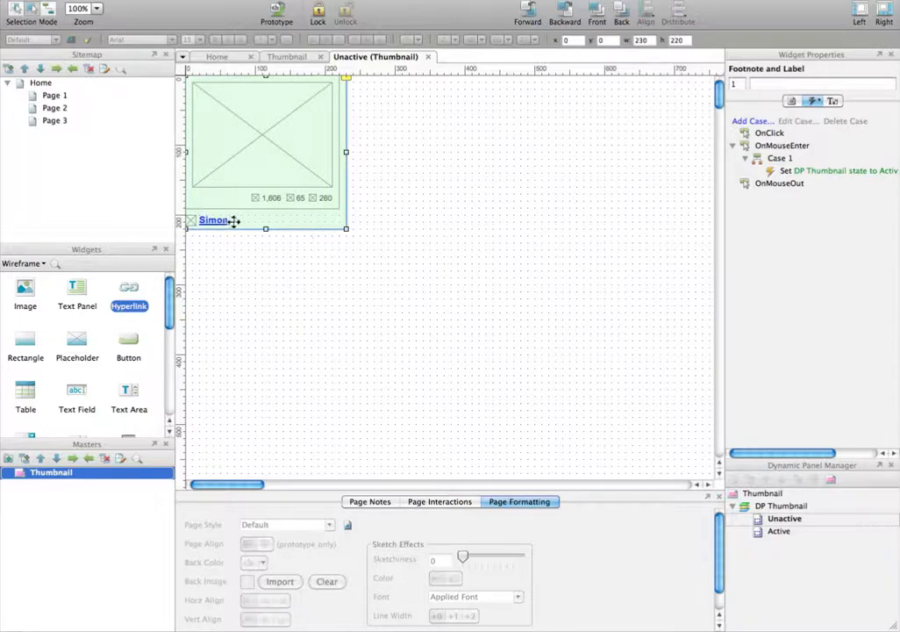
- Replace the Simon label in the Active state with a Hyperlink and return to Home
click(286, 56)
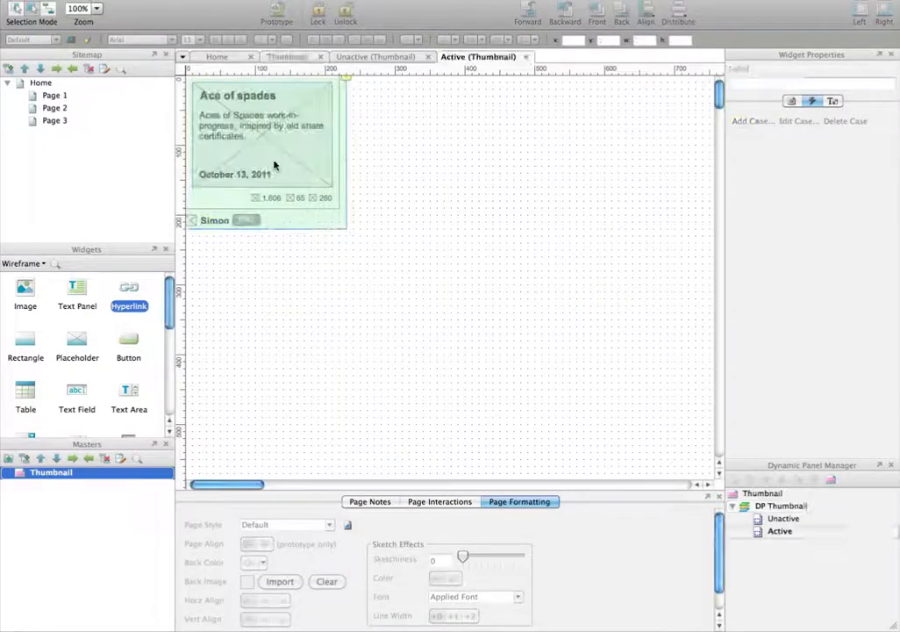
click(214, 219)
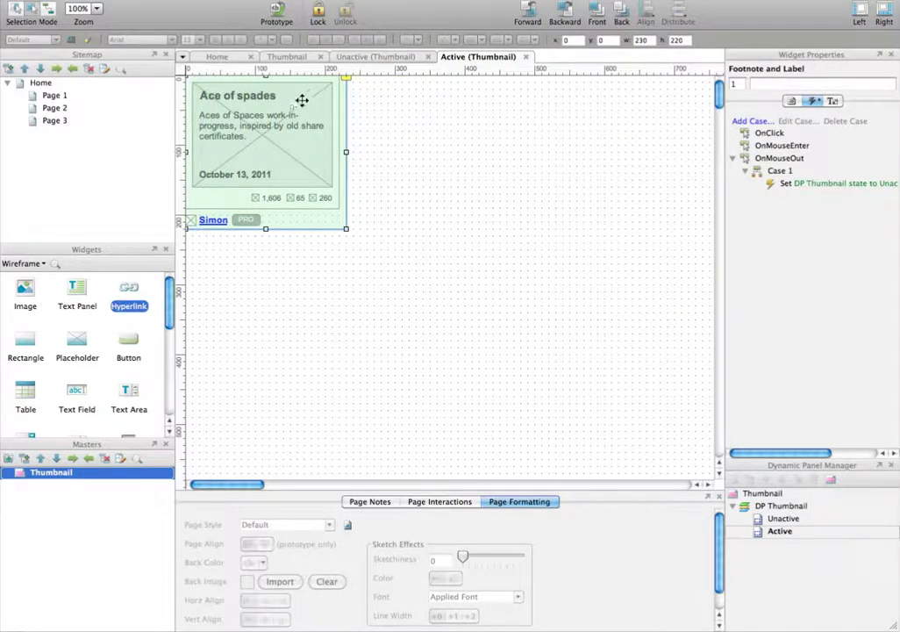
click(218, 56)
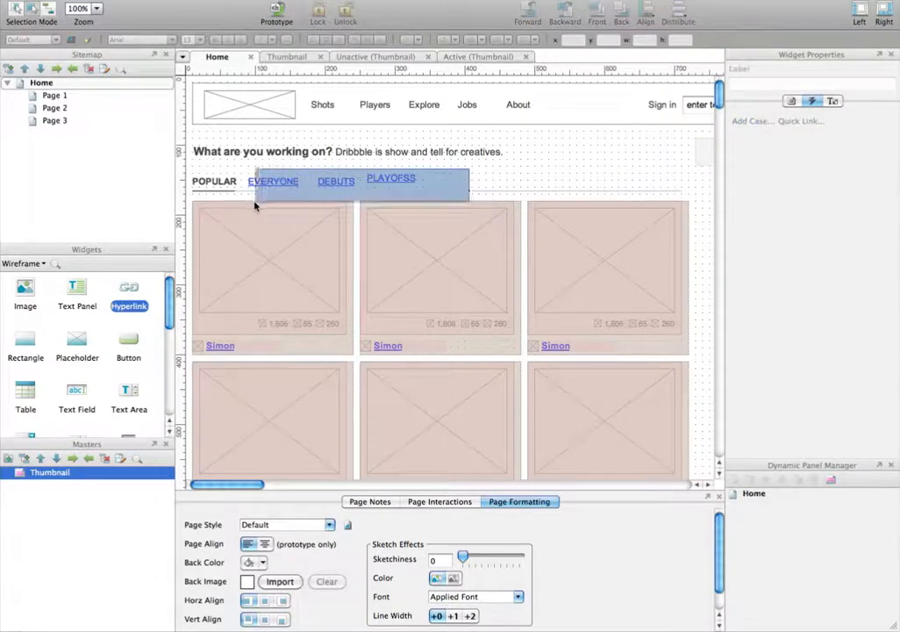
- Replace the EVERYONE, DEBUTS and PLAYOFFS labels with Hyperlink widgets and check the thumbnails below
click(649, 12)
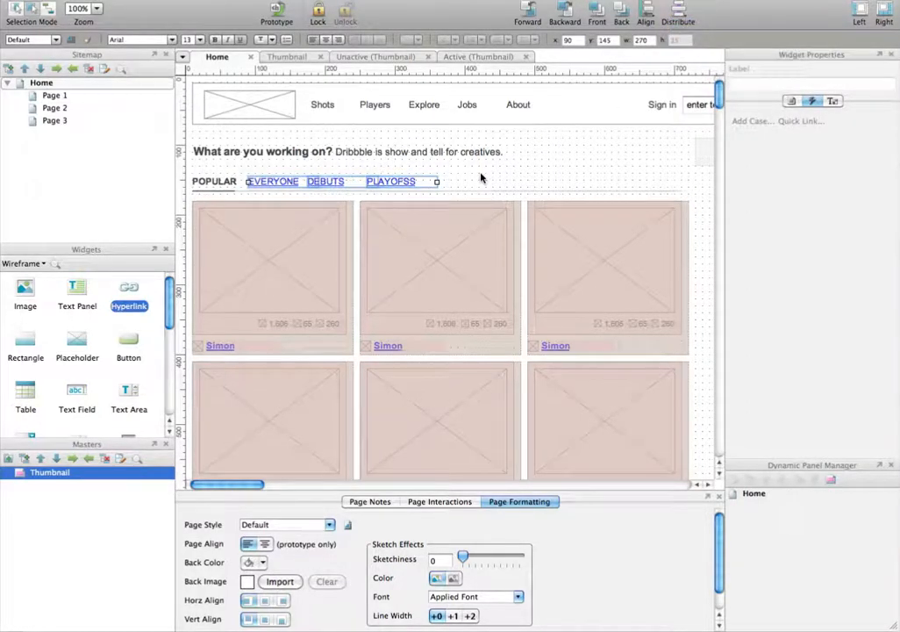
click(327, 181)
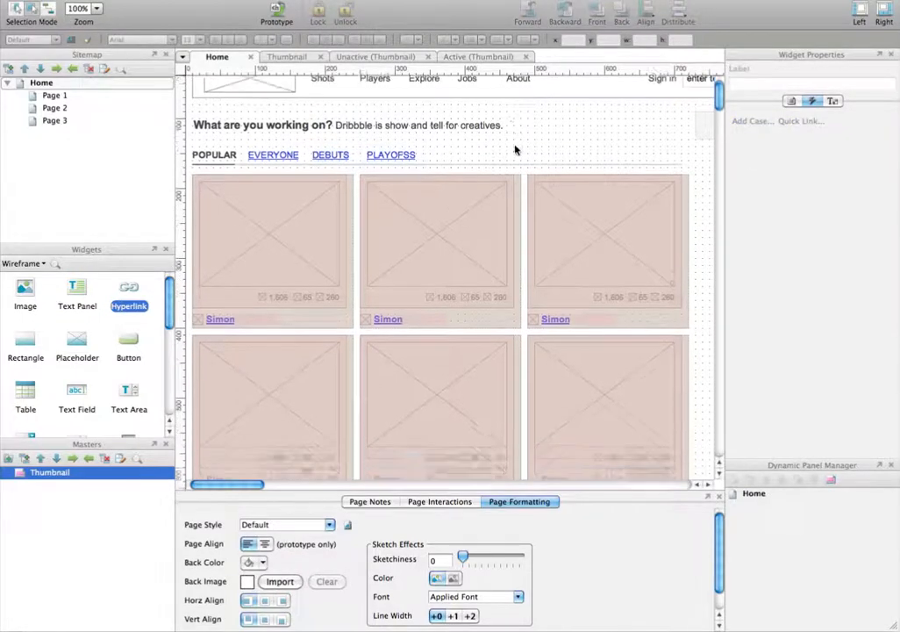
scroll(down, 3)
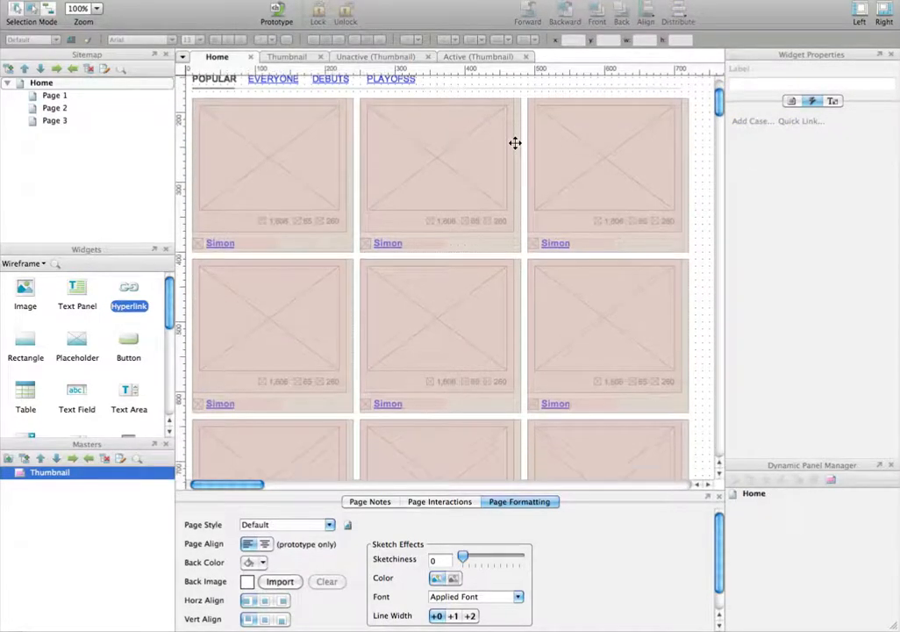